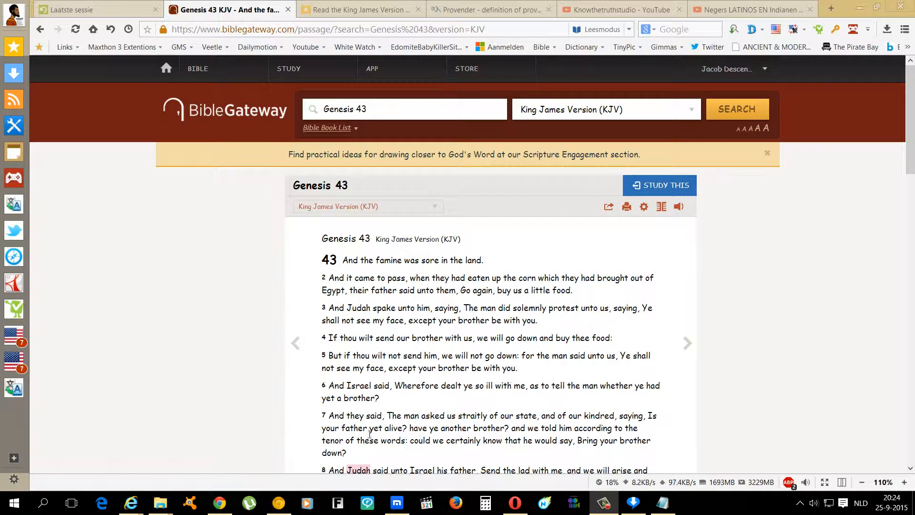
# - Move down the Genesis 43 KJV passage to read verses 3 to 9
pyautogui.click(604, 503)
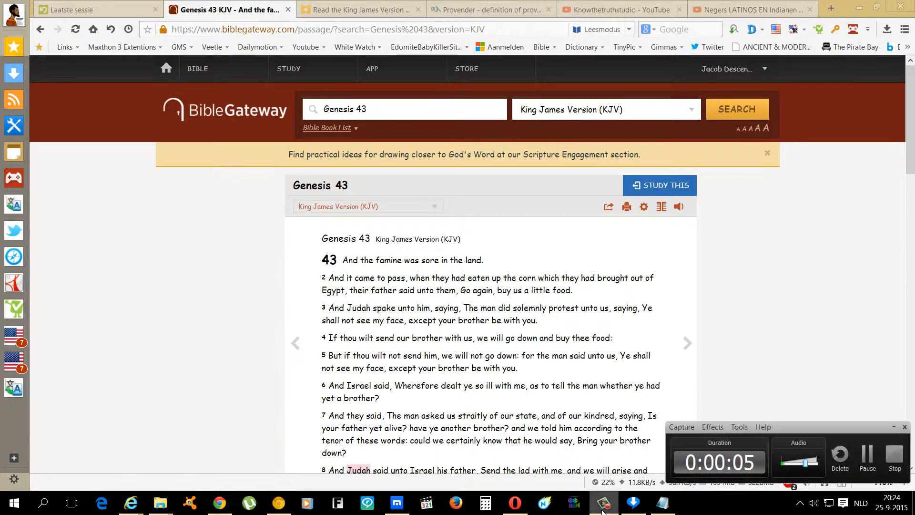
pyautogui.moveTo(244, 412)
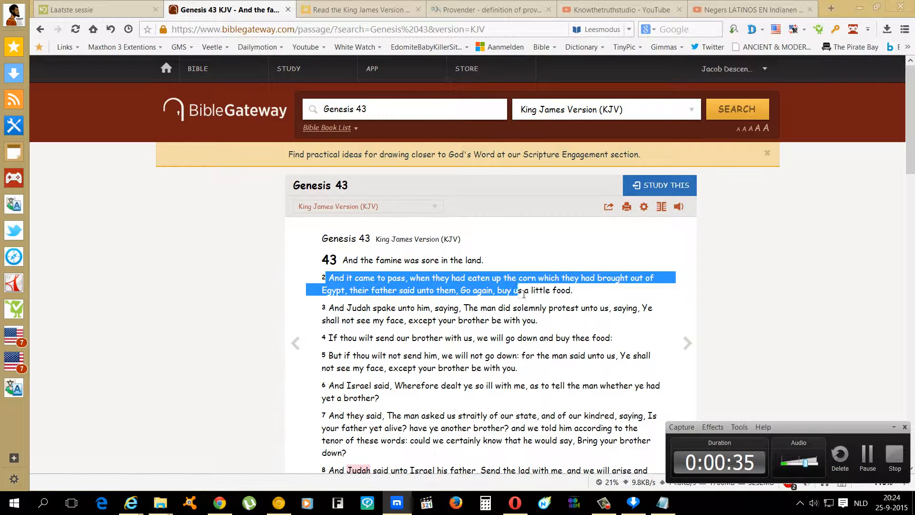
pyautogui.scroll(-3)
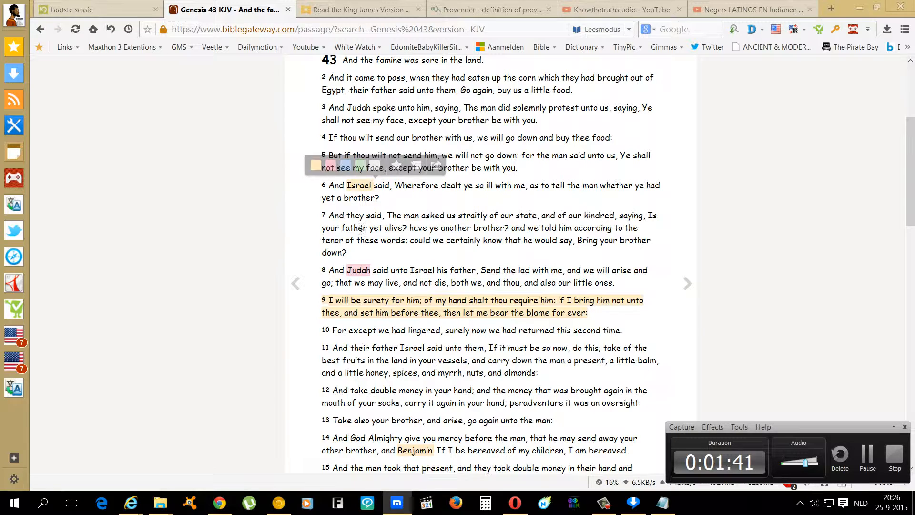
# - Mark verse 7 while reading, clear it, then mark verses 9 and 10
pyautogui.doubleClick(350, 215)
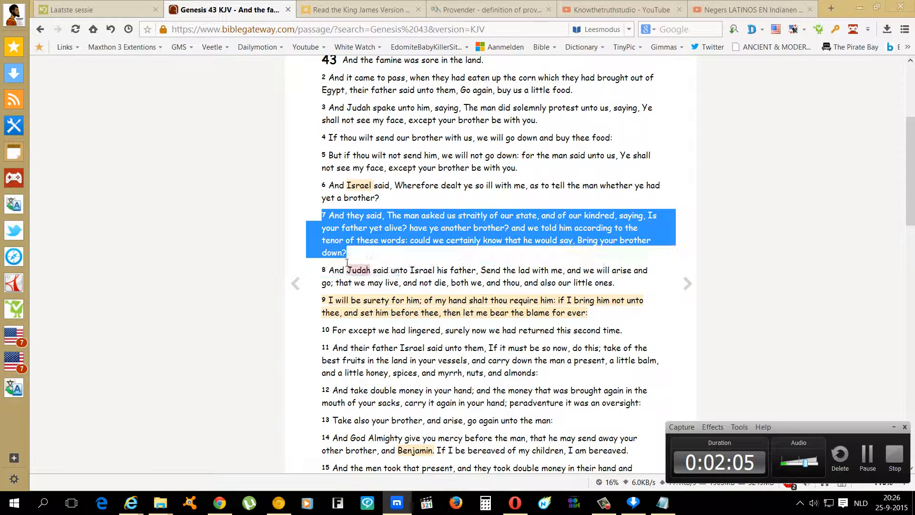
pyautogui.click(409, 267)
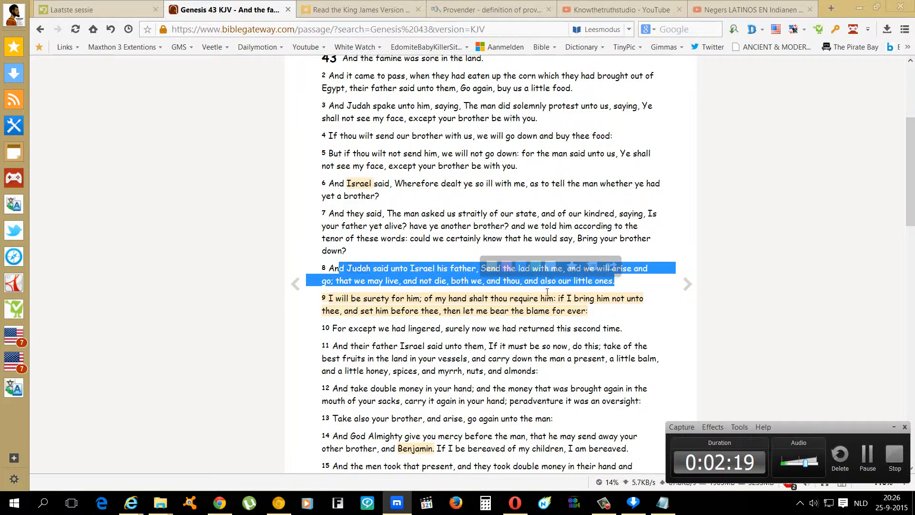
pyautogui.scroll(-3)
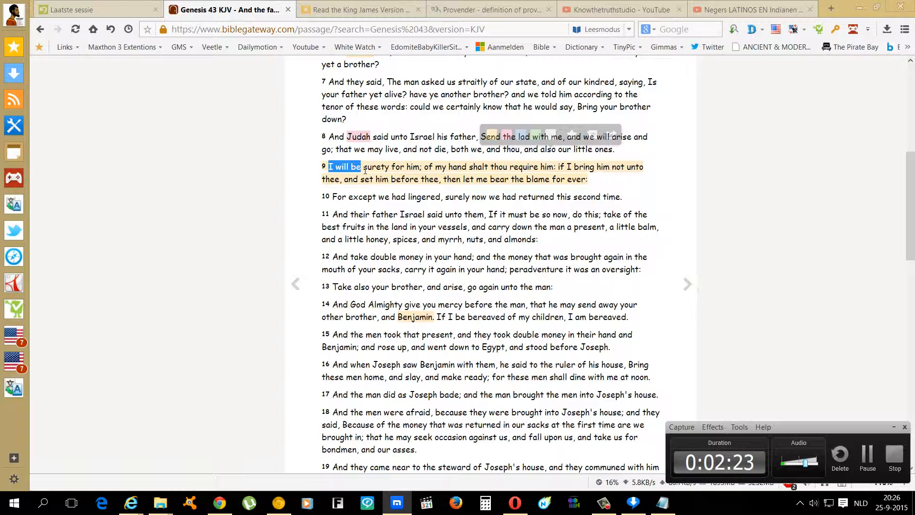
pyautogui.moveTo(361, 166); pyautogui.dragTo(388, 166)
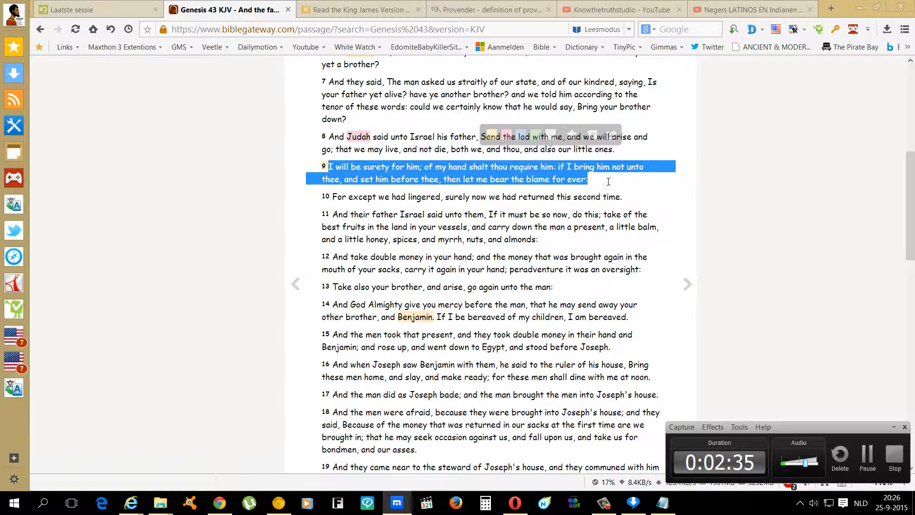
pyautogui.moveTo(587, 180); pyautogui.dragTo(426, 197)
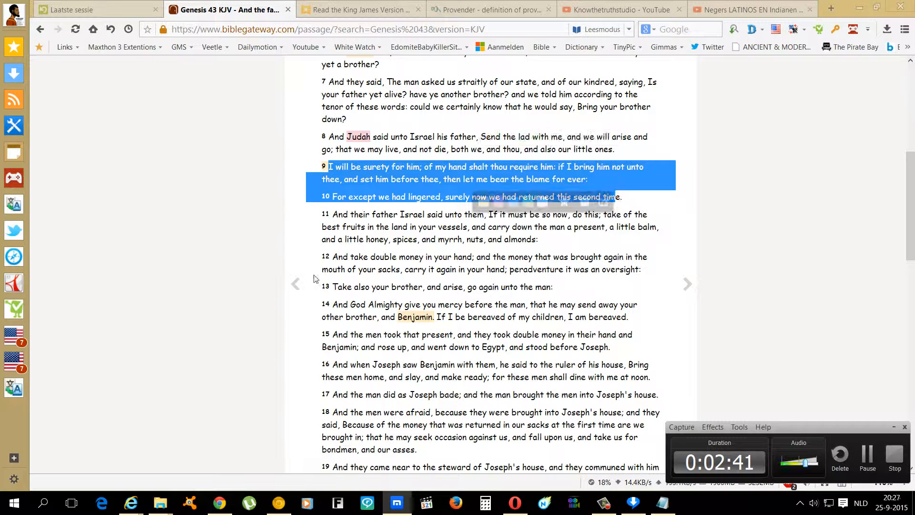
# - Mark verse 11 while reading it and continue through verse 12
pyautogui.scroll(-3)
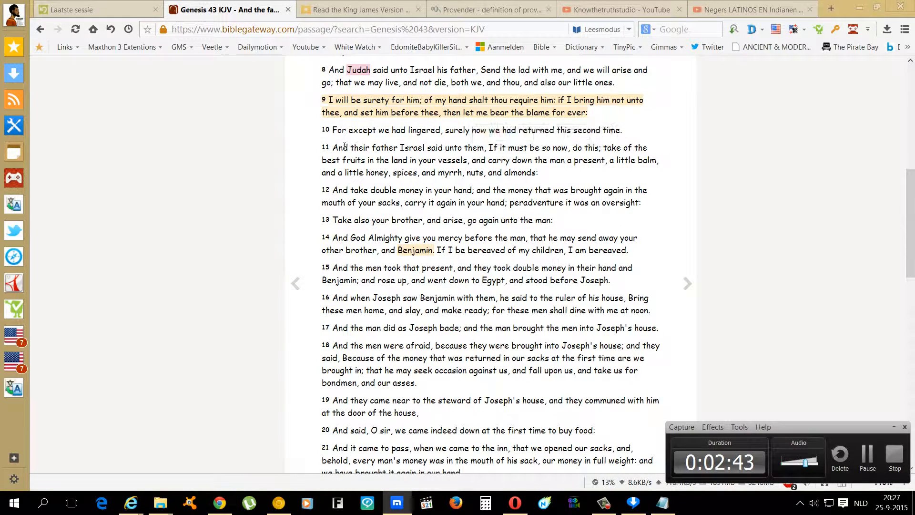
pyautogui.moveTo(333, 147); pyautogui.dragTo(477, 147)
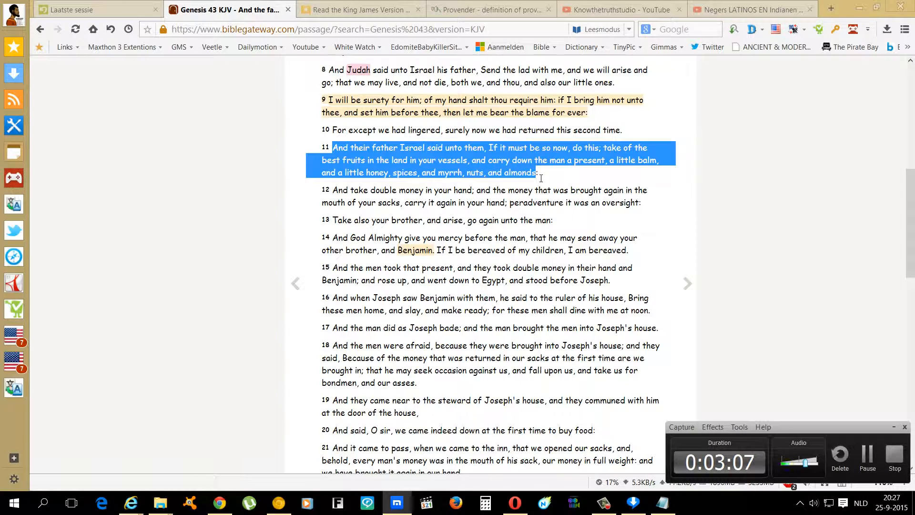
pyautogui.scroll(-3)
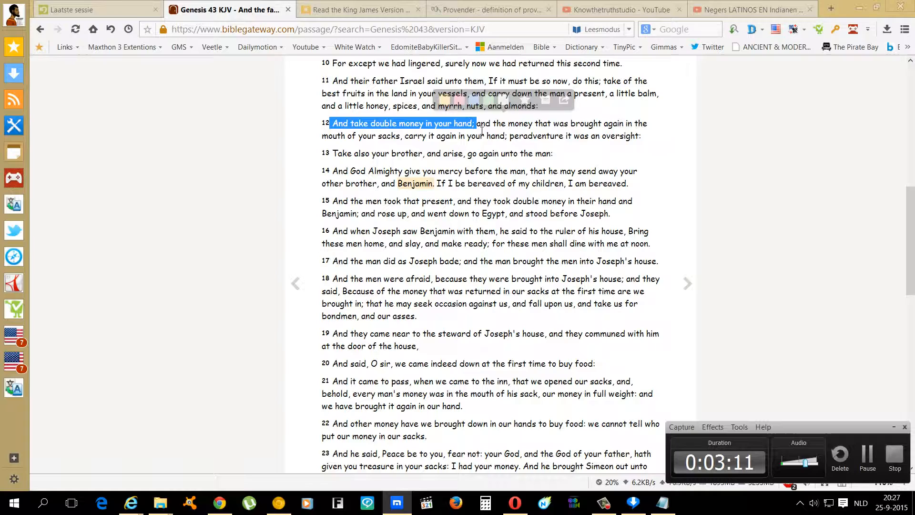
pyautogui.scroll(3)
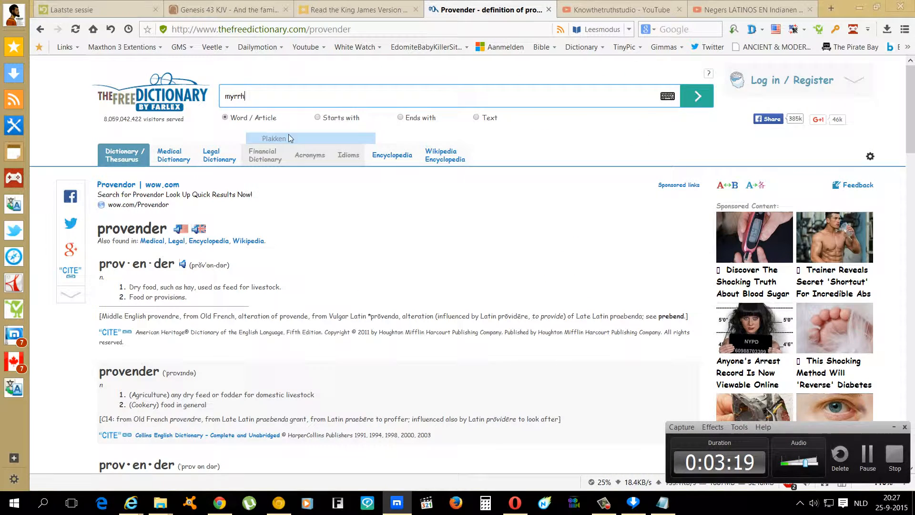
# - Look up myrrh in TheFreeDictionary, read the entry, and return to Genesis 43
pyautogui.click(696, 95)
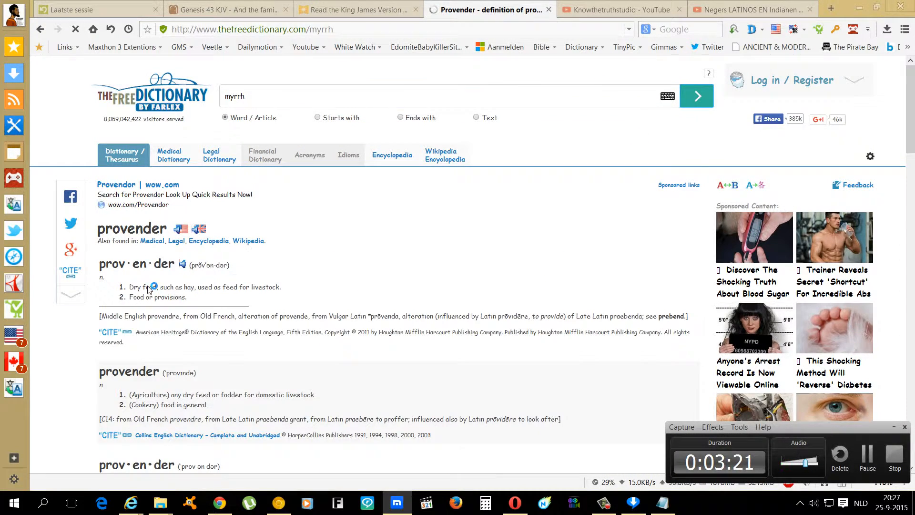
pyautogui.click(697, 95)
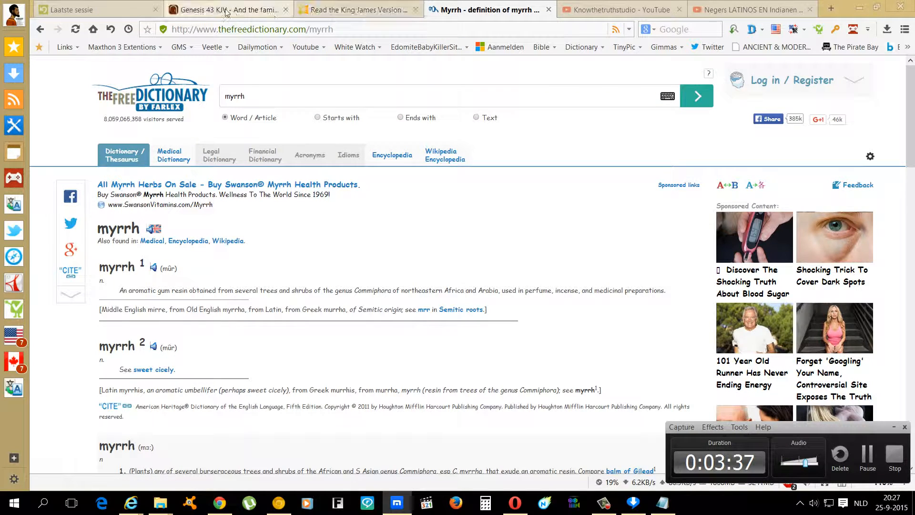
pyautogui.click(225, 9)
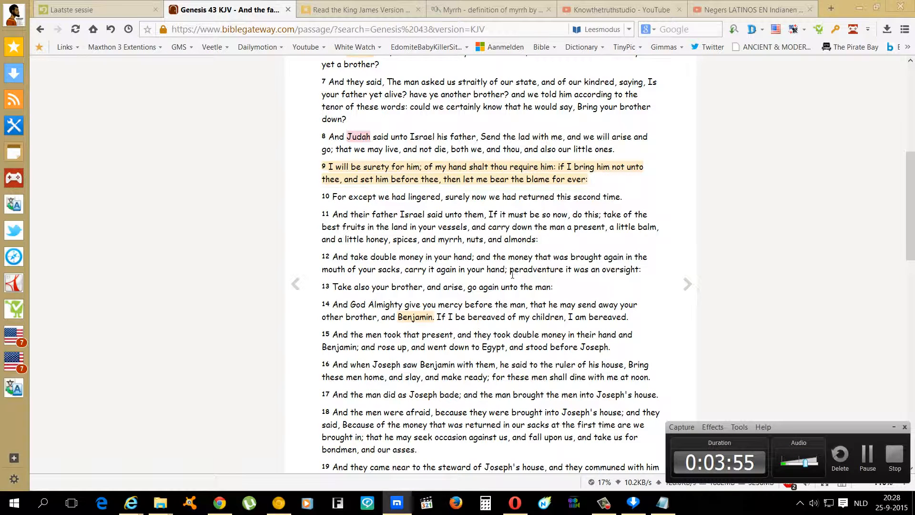
# - Pick out the word peradventure in verse 12 and read on through verses 13 to 16
pyautogui.doubleClick(534, 269)
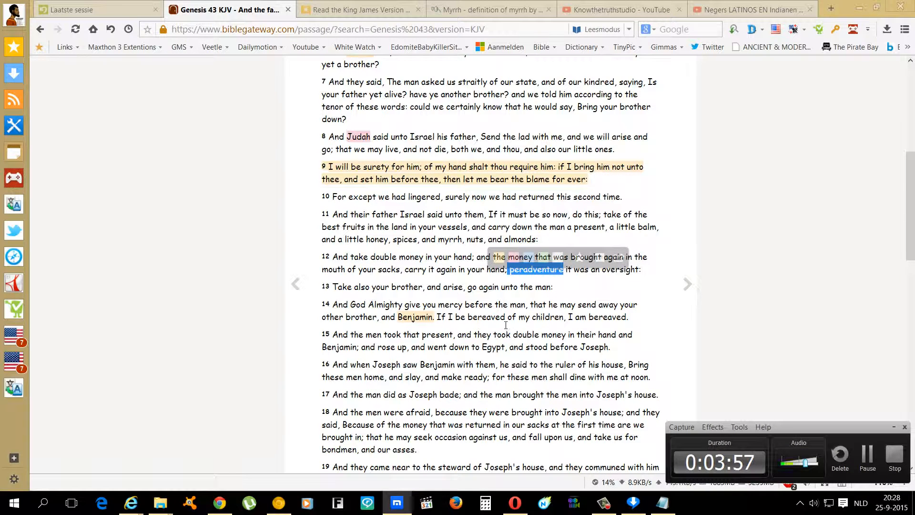
pyautogui.scroll(-3)
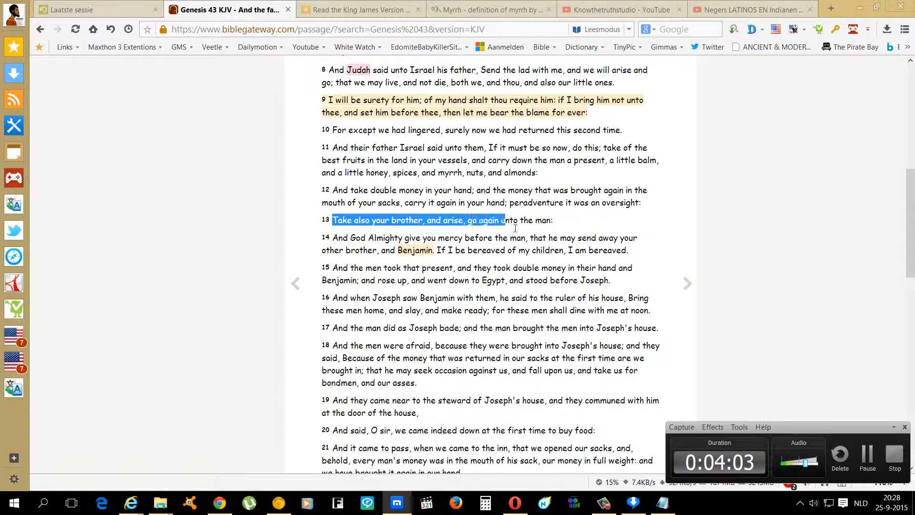
pyautogui.click(514, 229)
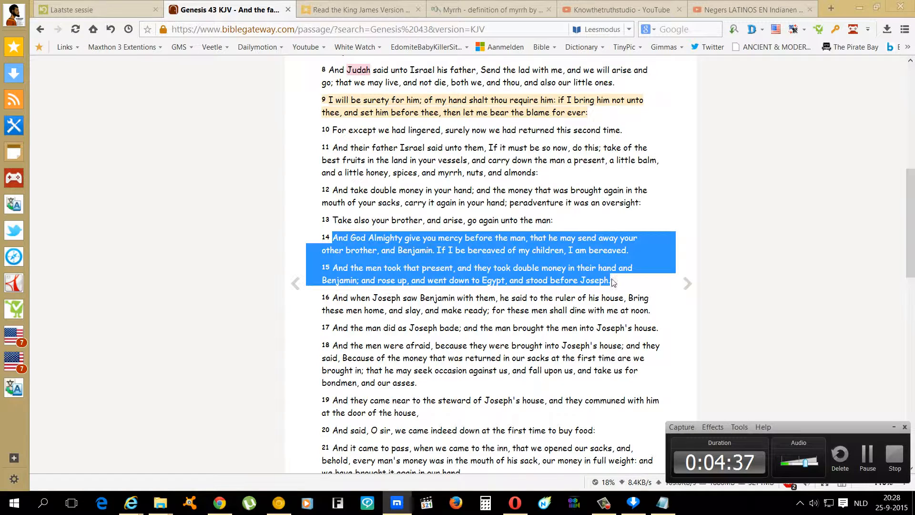
pyautogui.scroll(-3)
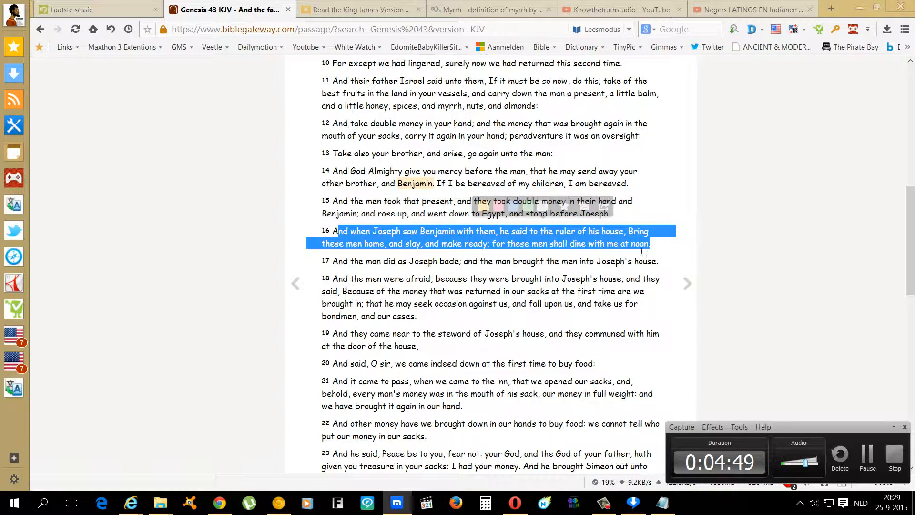
# - Clear the accidental multi-verse selection and read verses 17 and 18
pyautogui.scroll(-3)
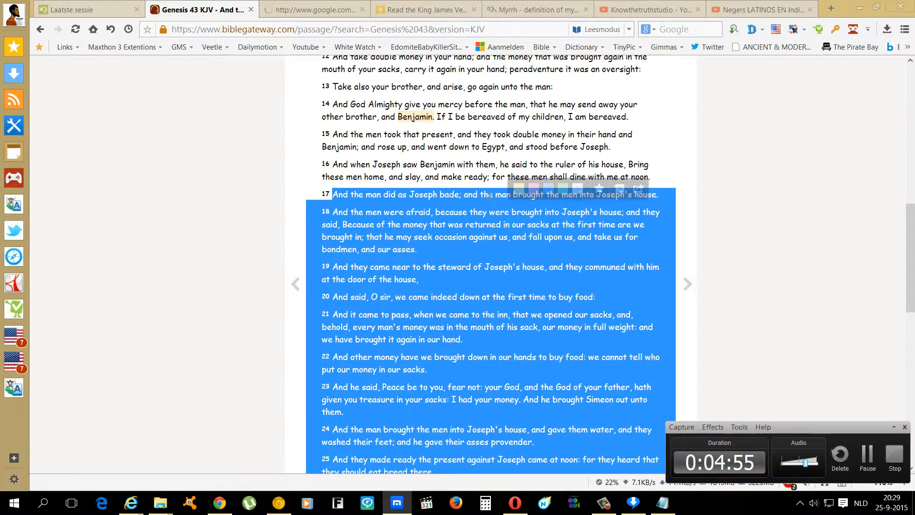
pyautogui.click(488, 242)
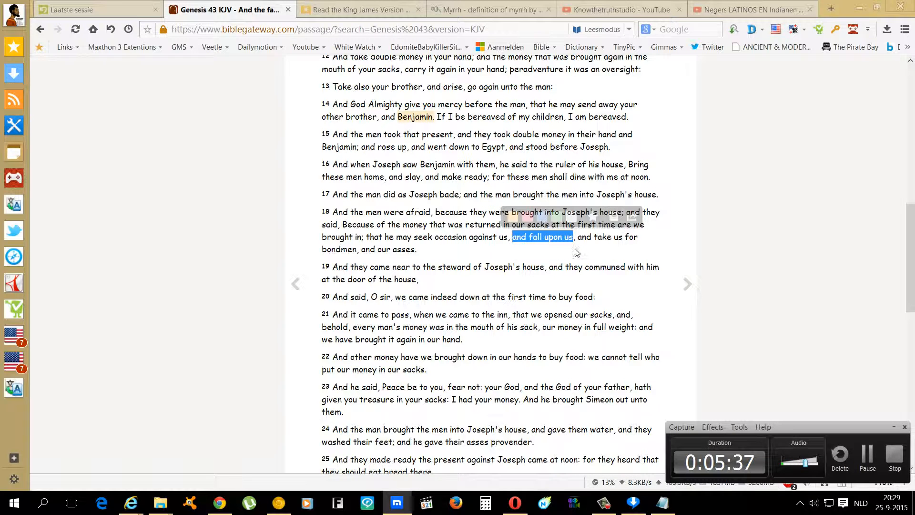
pyautogui.moveTo(642, 249)
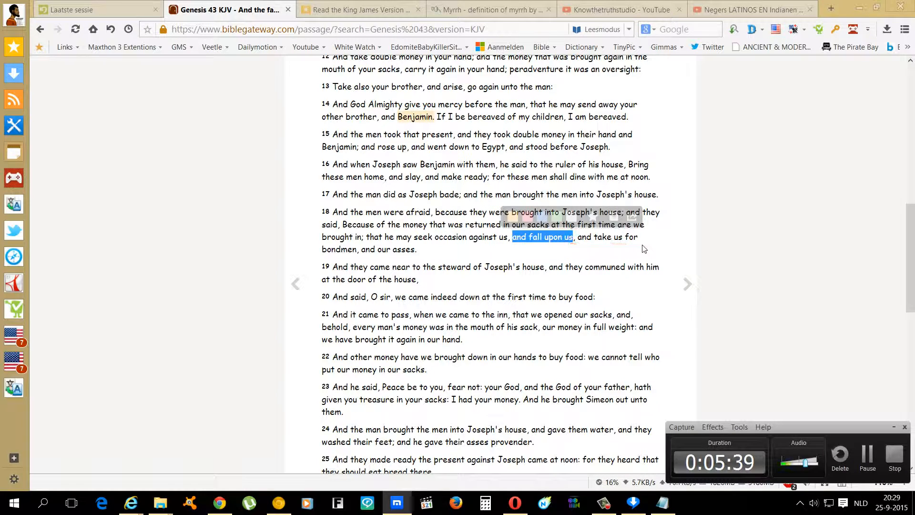
pyautogui.moveTo(547, 256)
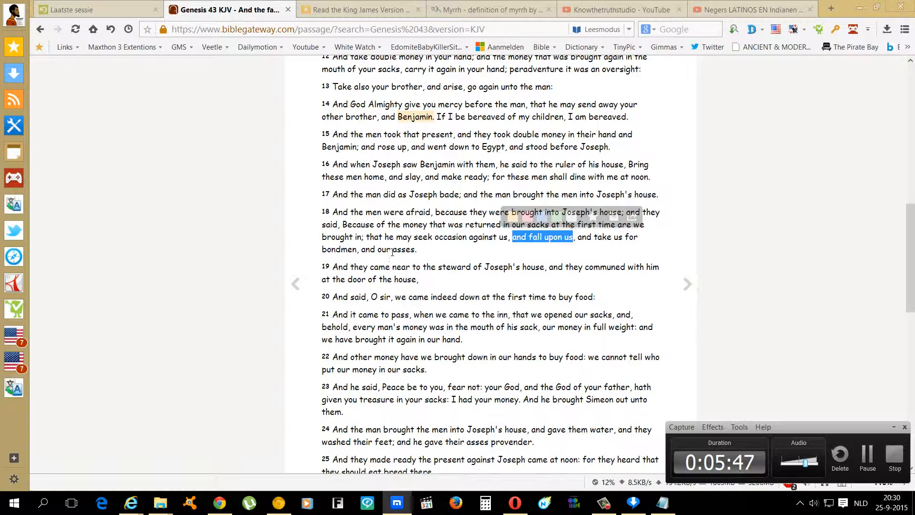
# - Mark a phrase in verse 19 and read on through verses 22 and 23
pyautogui.scroll(-3)
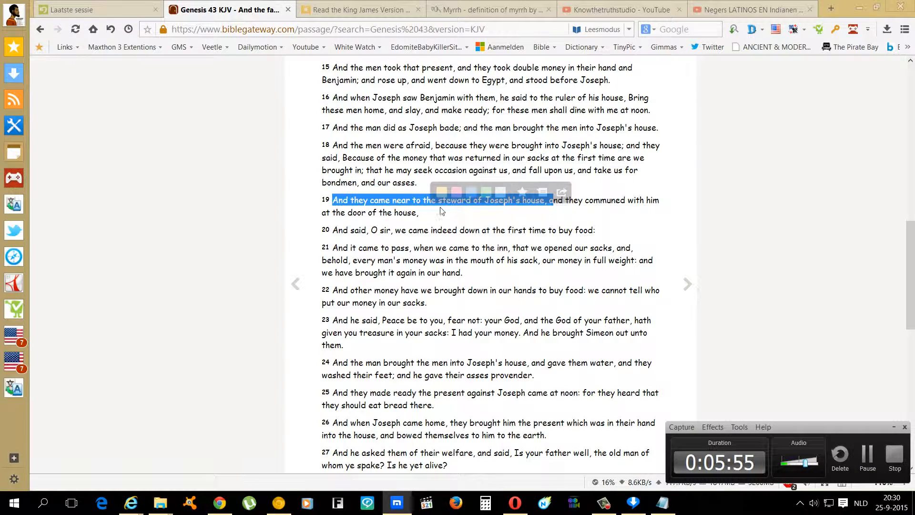
pyautogui.moveTo(442, 210)
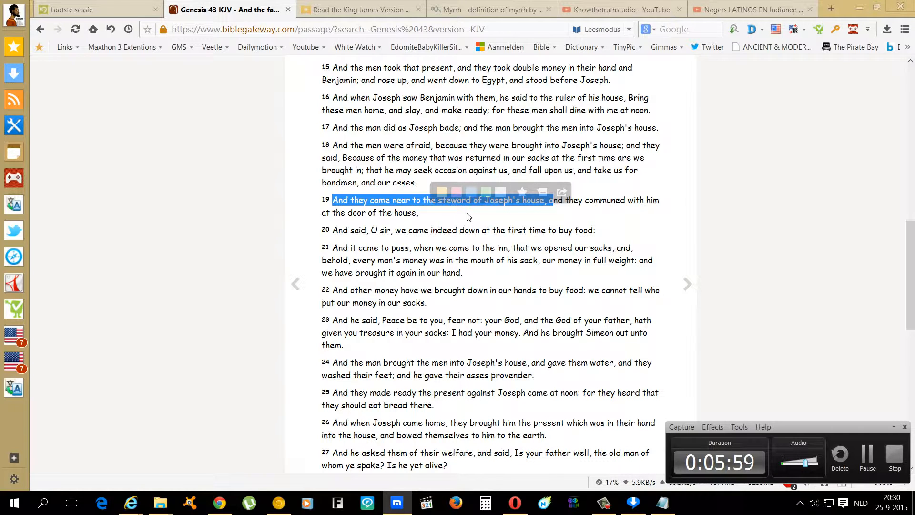
pyautogui.doubleClick(452, 199)
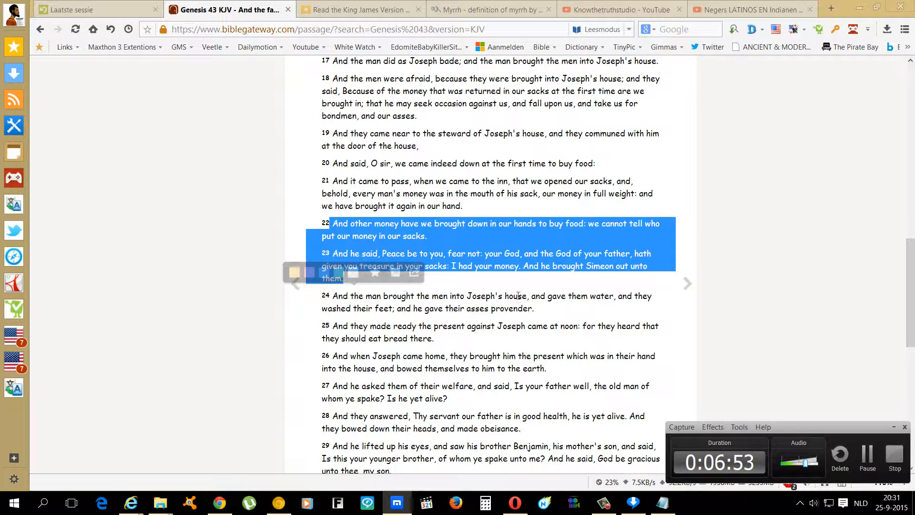
pyautogui.scroll(-3)
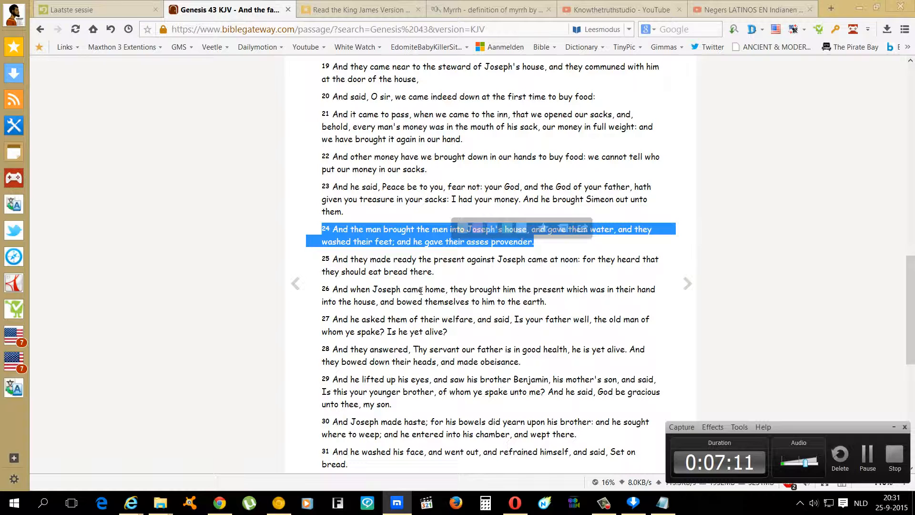
pyautogui.moveTo(415, 311)
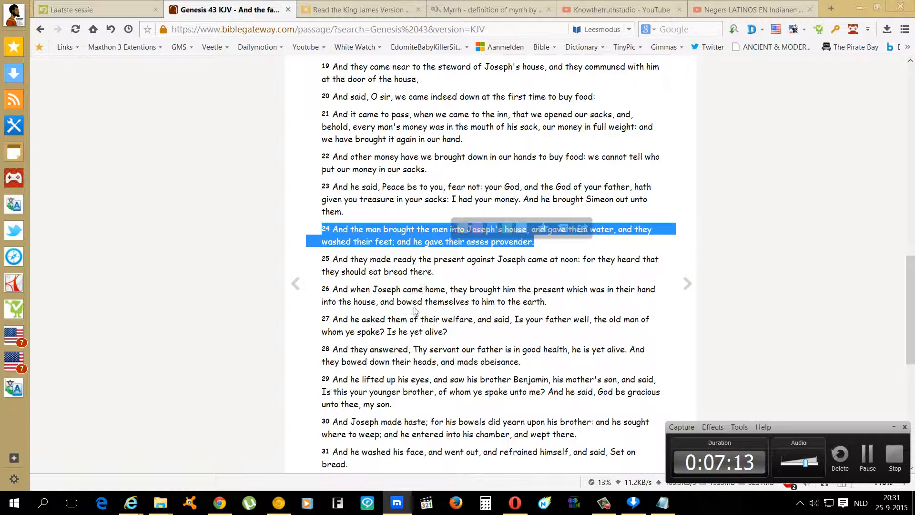
# - Read down to the chapter's end at verse 34 and select the word obeisance in verse 28
pyautogui.scroll(-3)
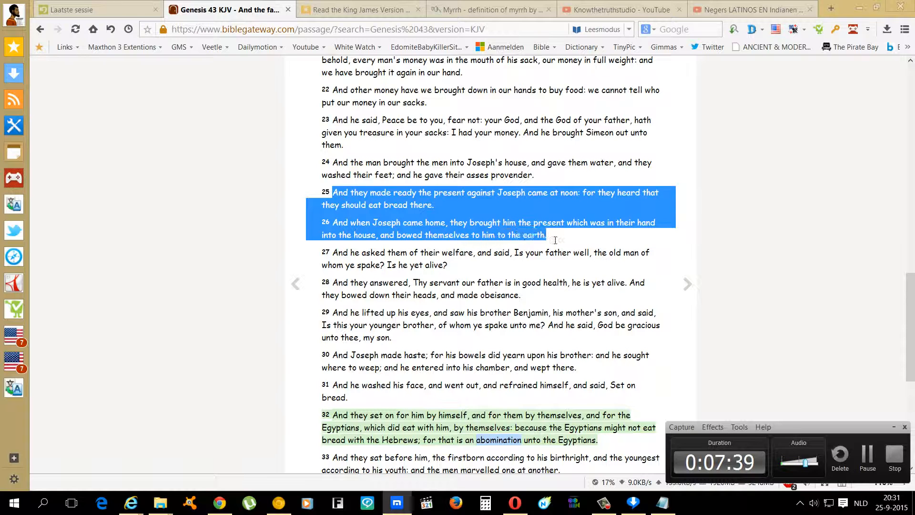
pyautogui.scroll(-3)
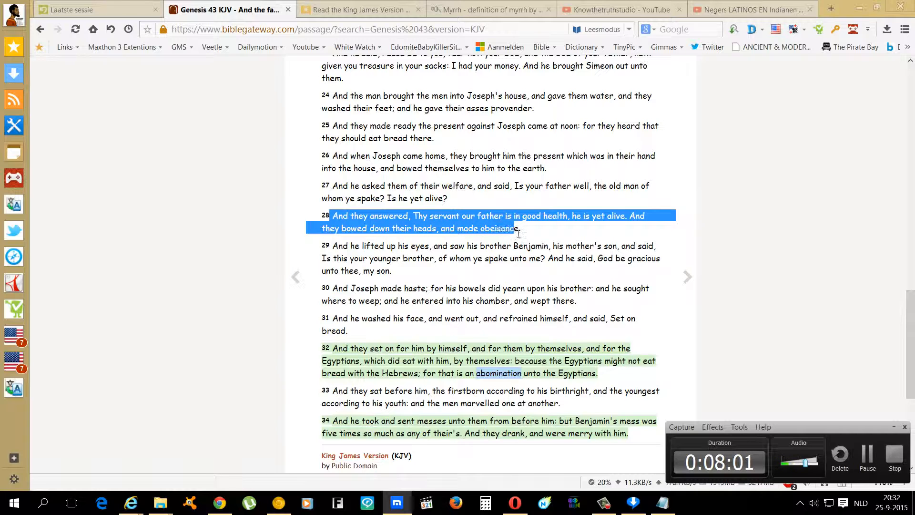
pyautogui.click(487, 235)
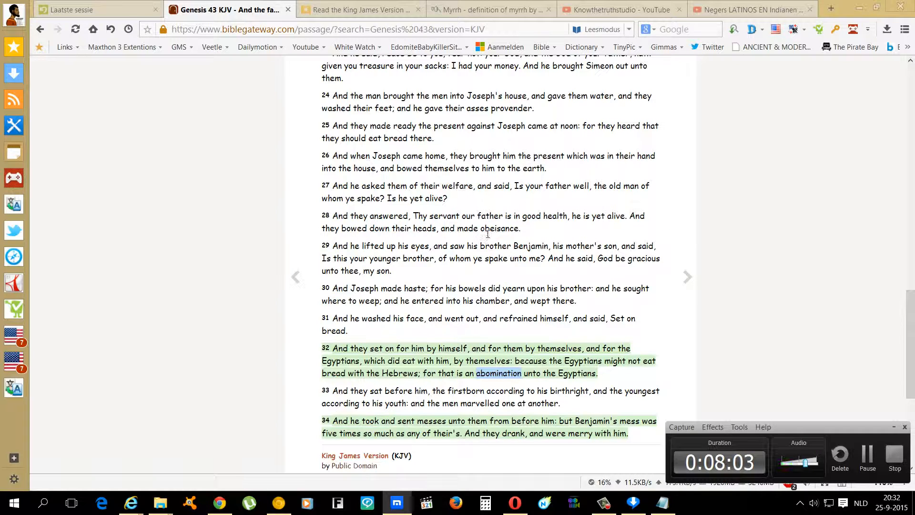
pyautogui.doubleClick(497, 228)
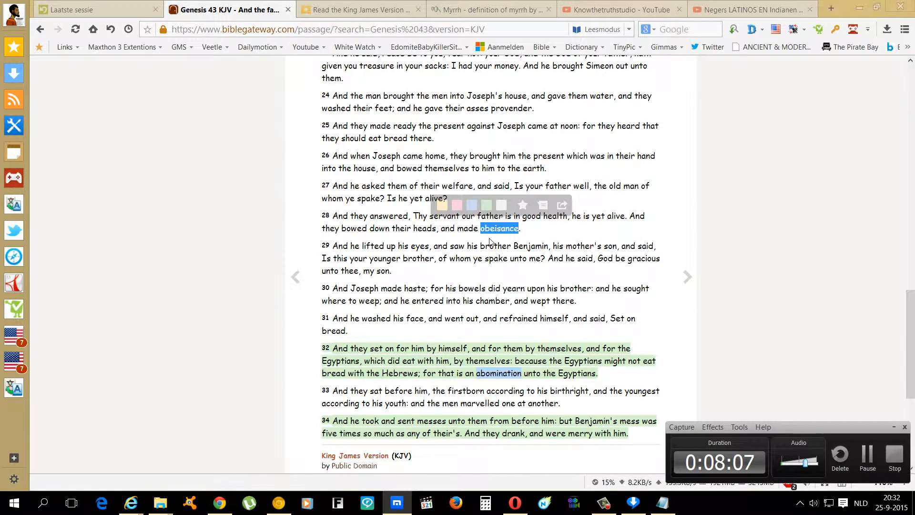
# - Look up obeisance in TheFreeDictionary, read the definition, and return to Genesis 43
pyautogui.click(490, 10)
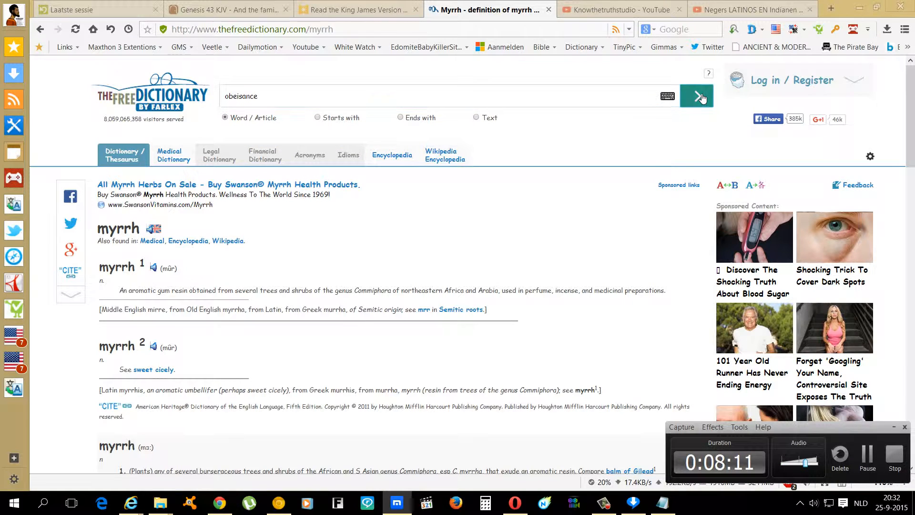
pyautogui.click(696, 95)
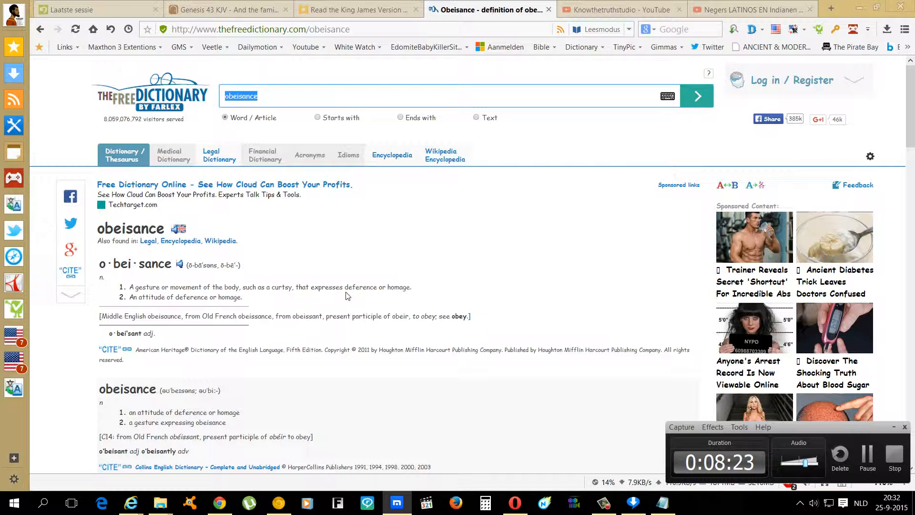
pyautogui.moveTo(121, 308)
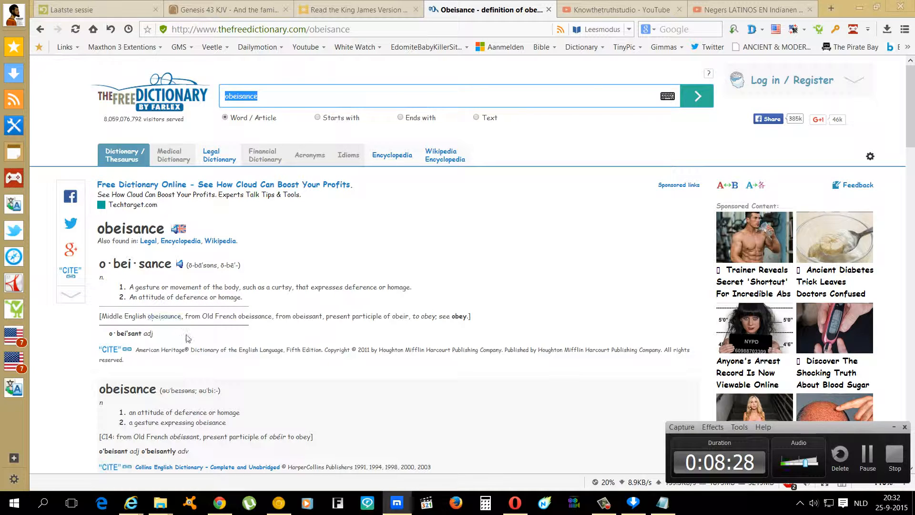
pyautogui.moveTo(169, 383)
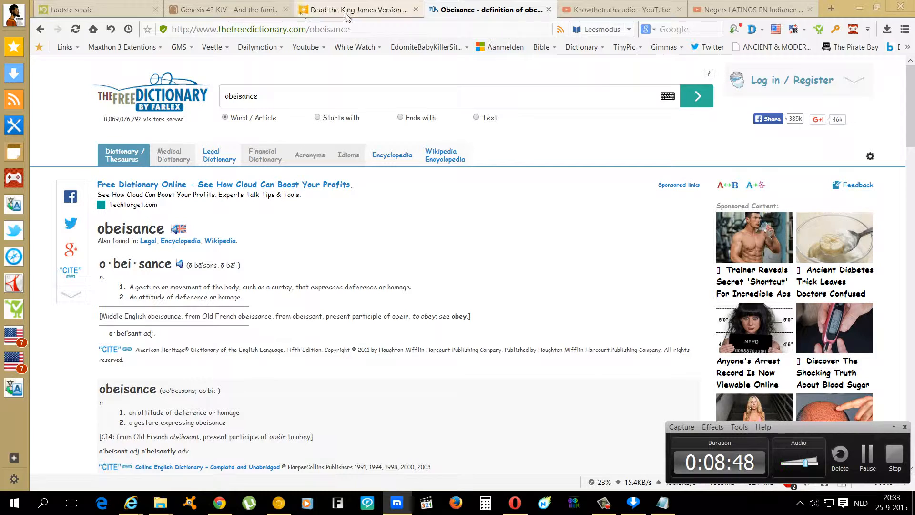
pyautogui.click(228, 9)
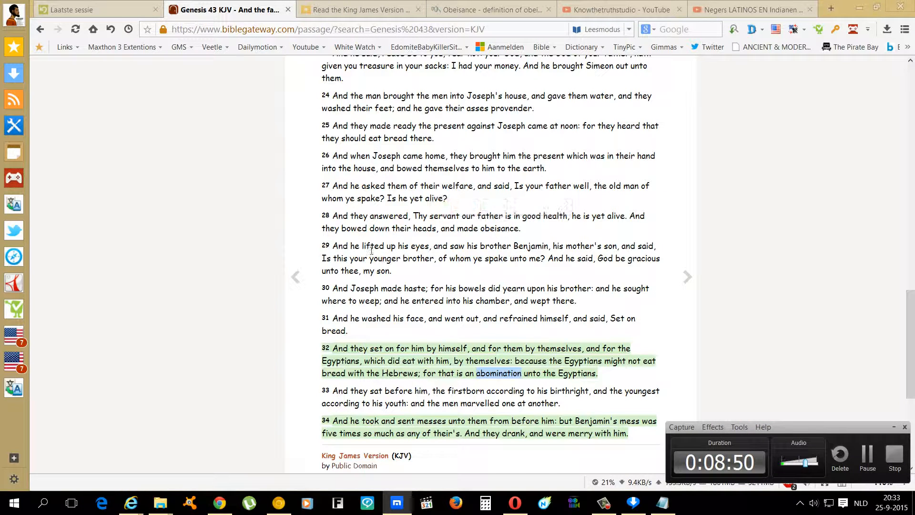
# - Highlight obeisance in verse 28 in yellow and read on through verses 29 to 31
pyautogui.doubleClick(498, 228)
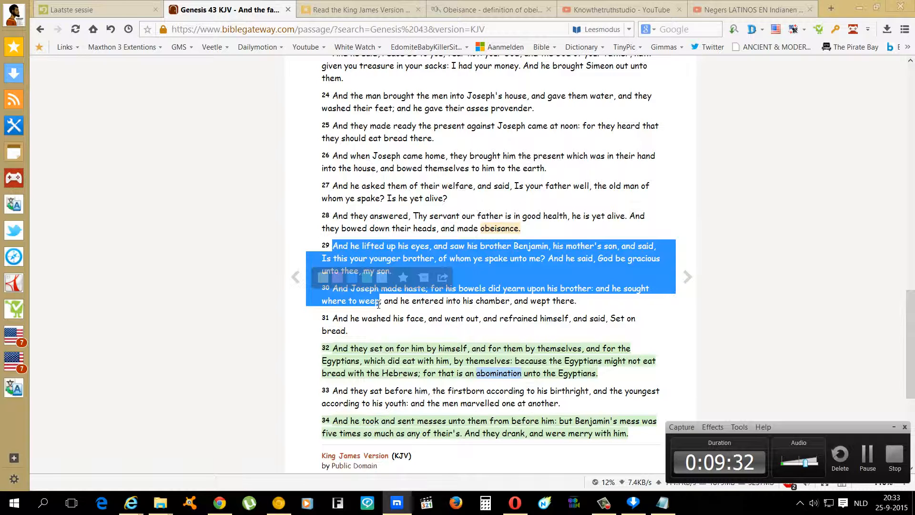
pyautogui.moveTo(384, 313)
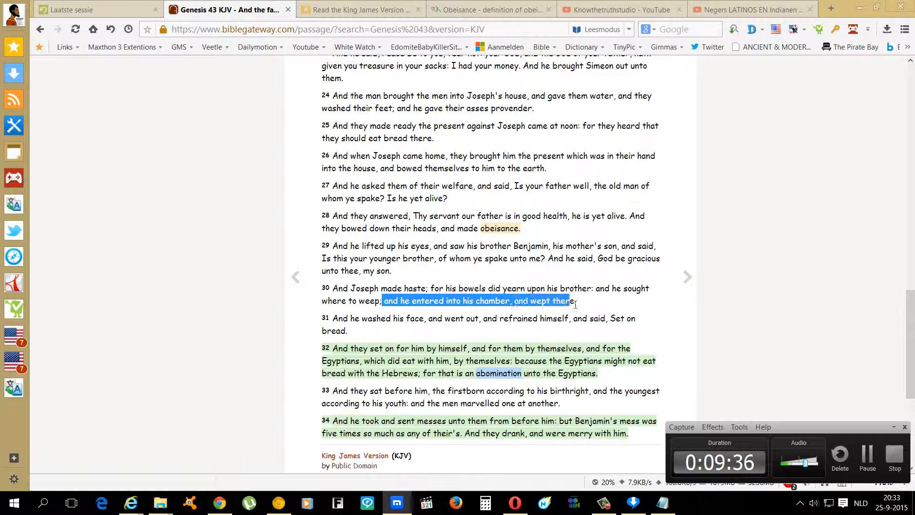
pyautogui.scroll(-3)
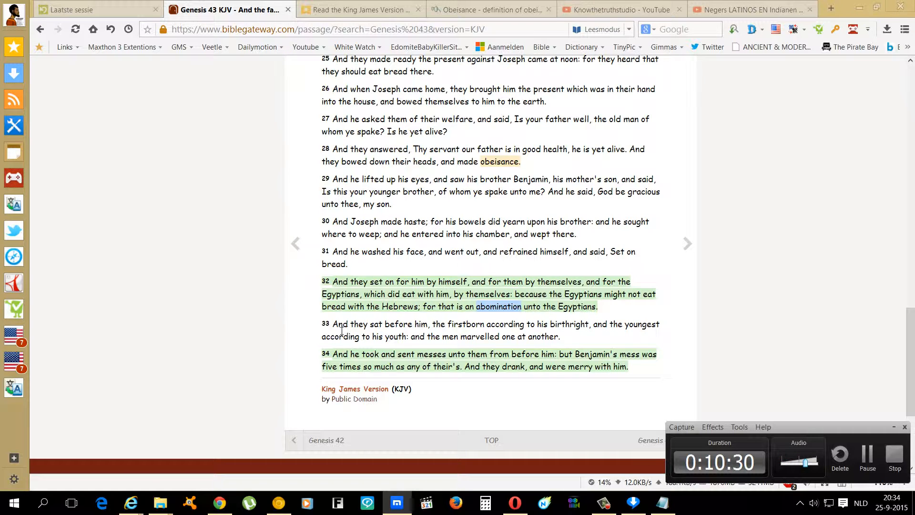
# - Reach verse 34 of Genesis 43 and select 'merry', then 'mess' for lookup
pyautogui.scroll(-3)
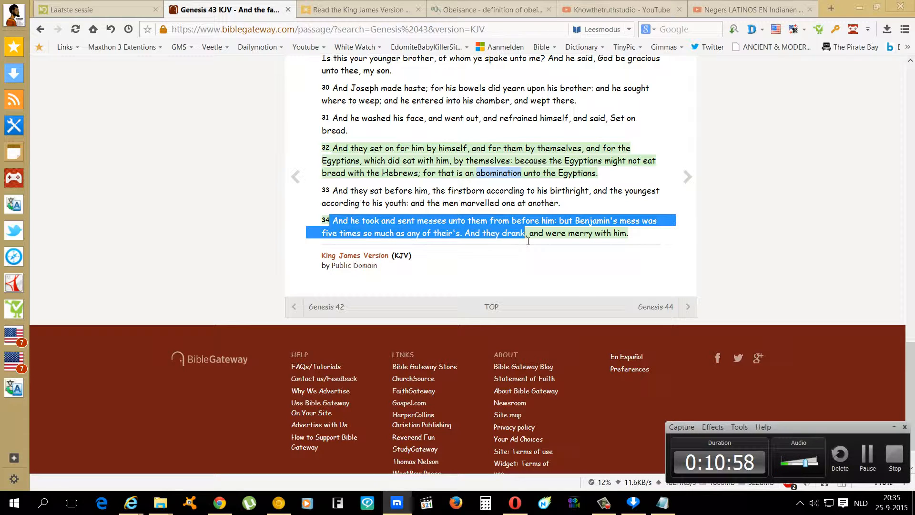
pyautogui.click(566, 264)
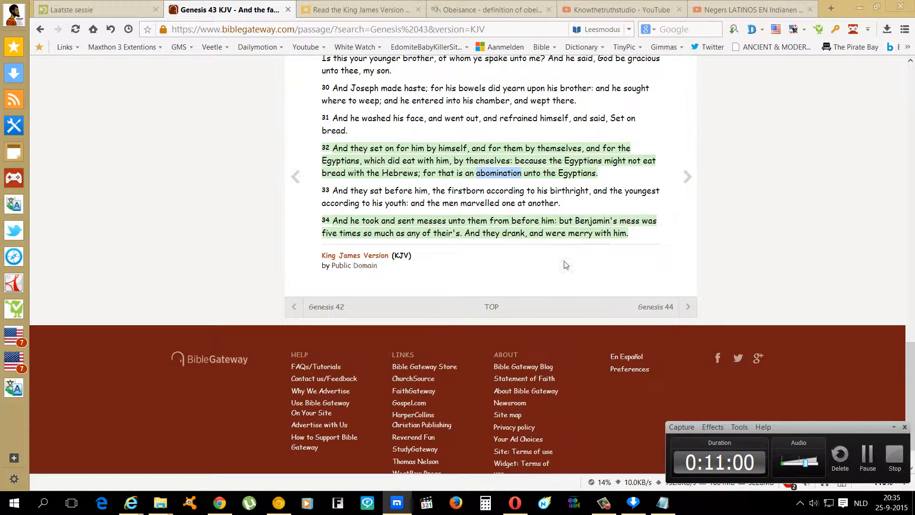
pyautogui.doubleClick(585, 233)
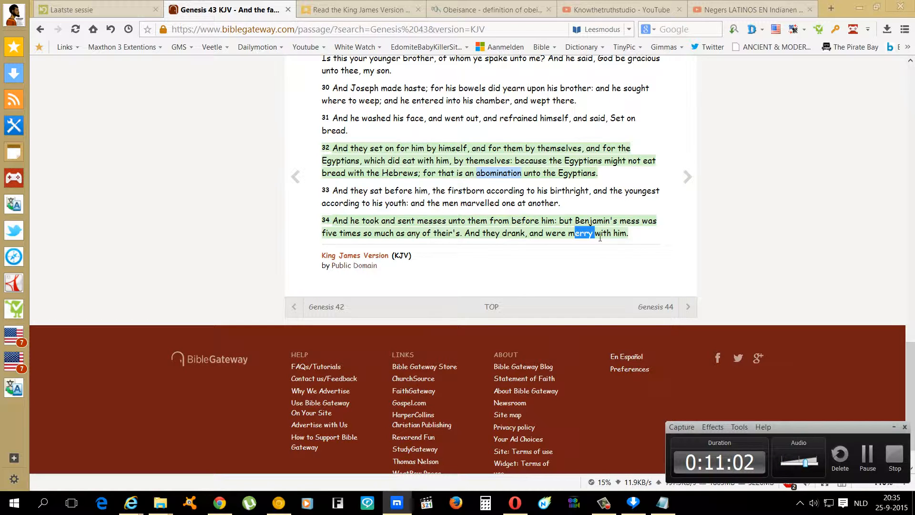
pyautogui.doubleClick(629, 220)
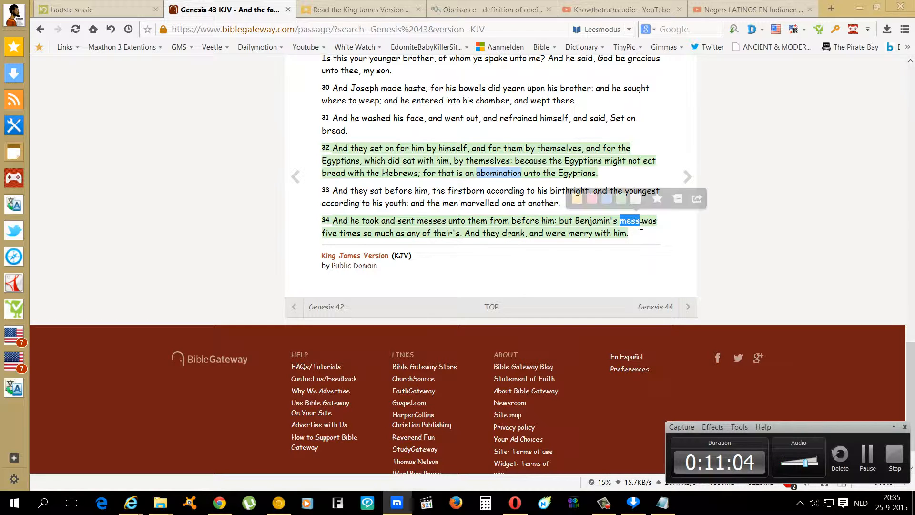
# - Search TheFreeDictionary for 'mess' and bring up the saved Bible sites list
pyautogui.click(490, 9)
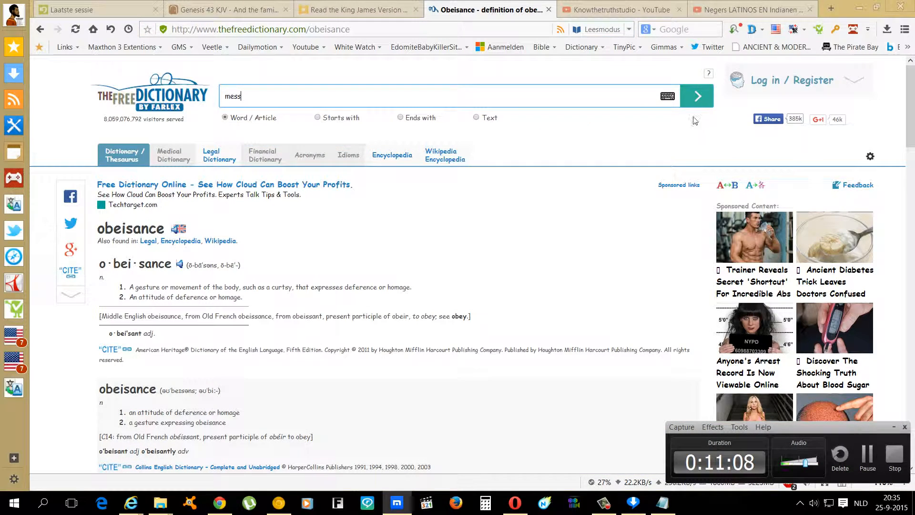
pyautogui.click(696, 96)
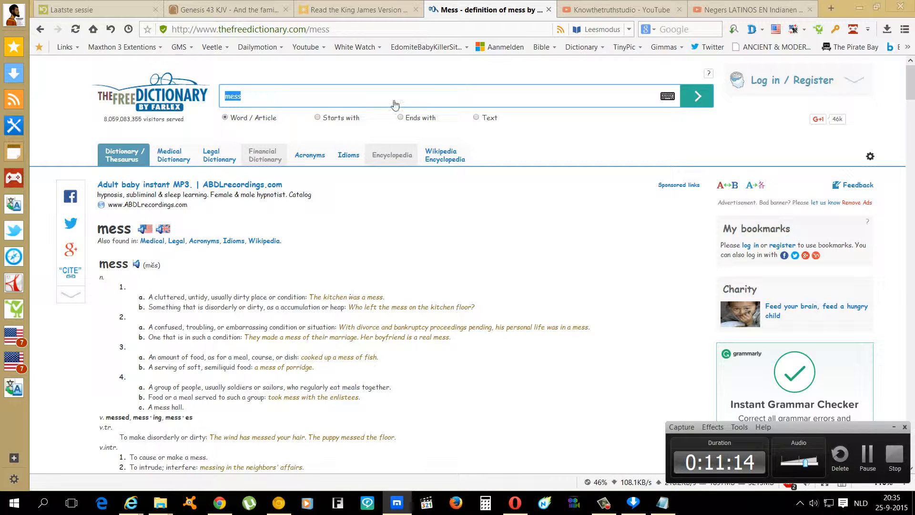
pyautogui.click(542, 47)
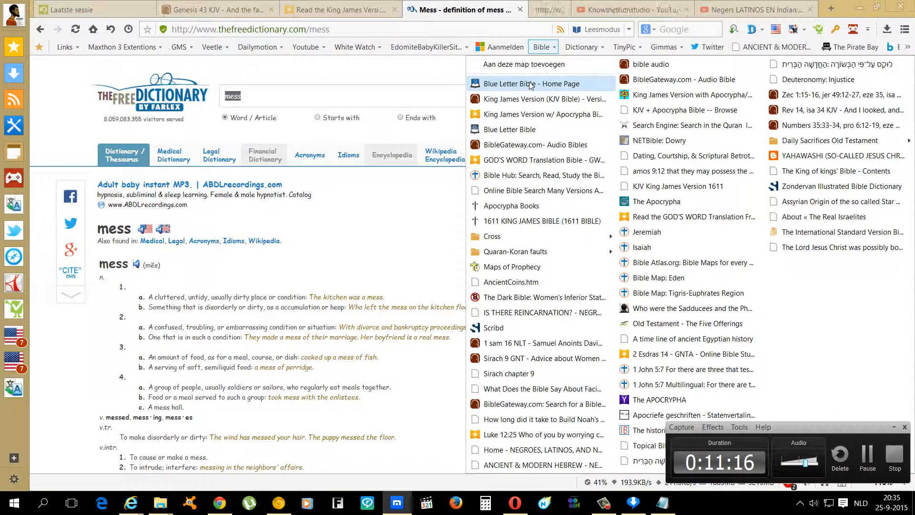
# - Load Blue Letter Bible from the bookmarks and begin a KJV word search for 'mess'
pyautogui.click(522, 84)
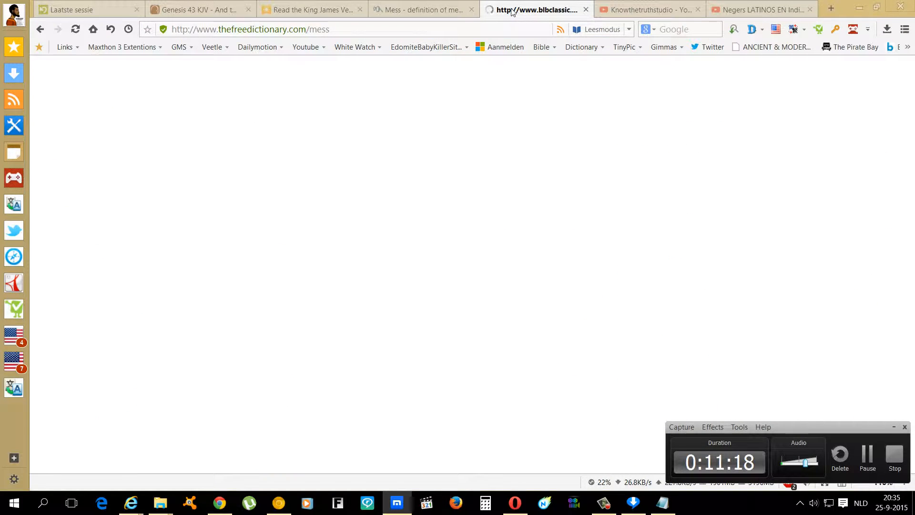
pyautogui.click(199, 10)
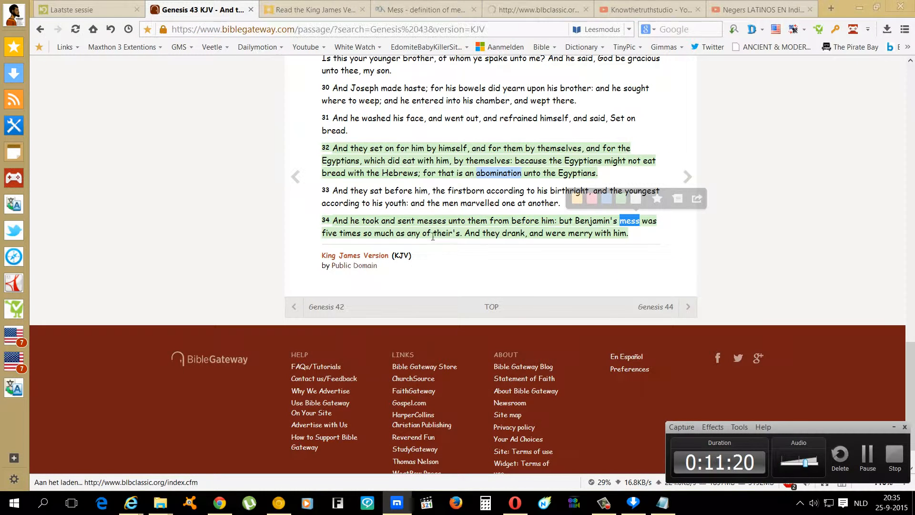
pyautogui.click(534, 10)
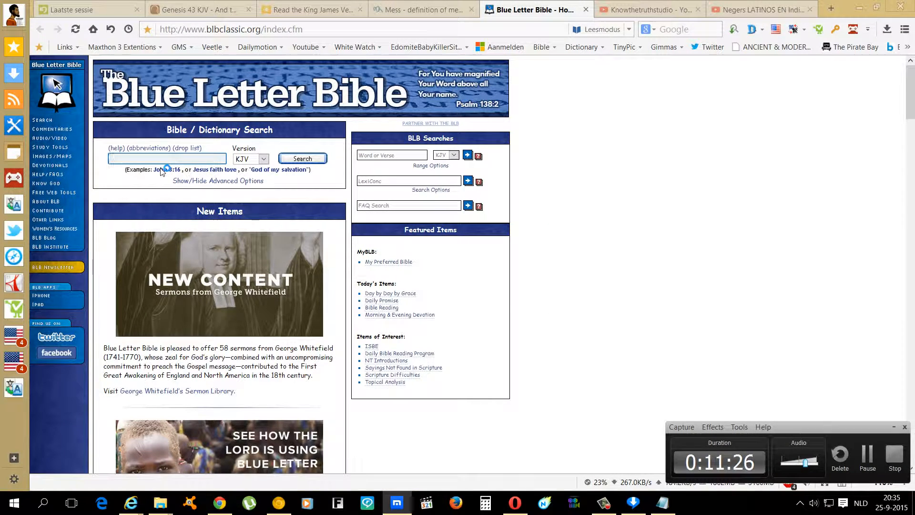
pyautogui.click(302, 158)
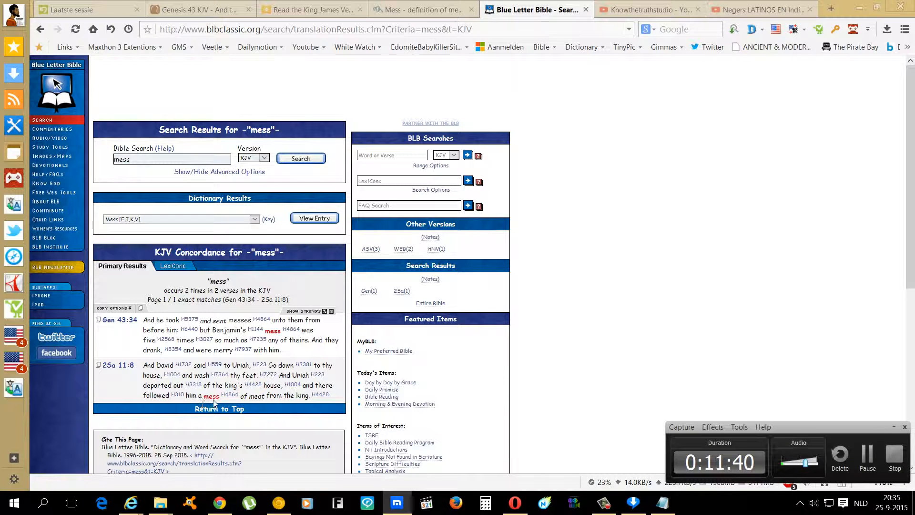
# - View Strong's H4864 mas'eth for 'mess', noting 'portion', then return to Genesis 43
pyautogui.click(290, 329)
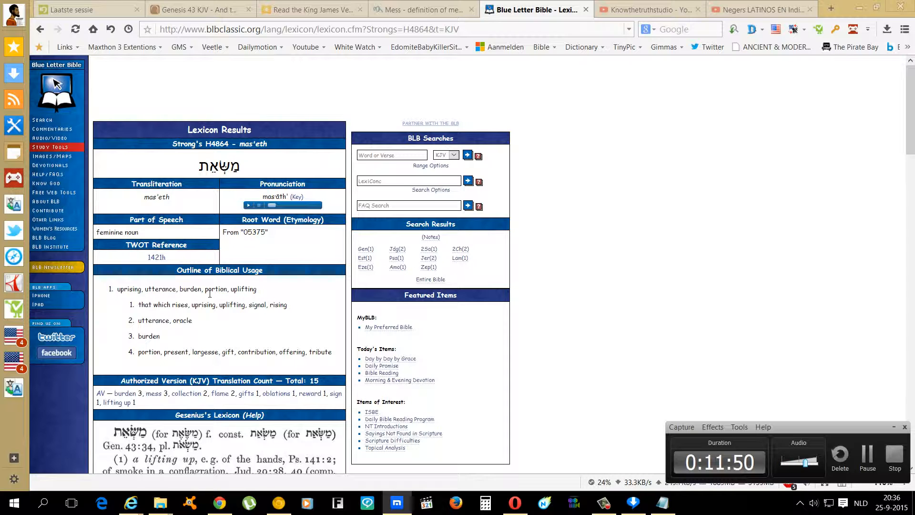
pyautogui.doubleClick(217, 289)
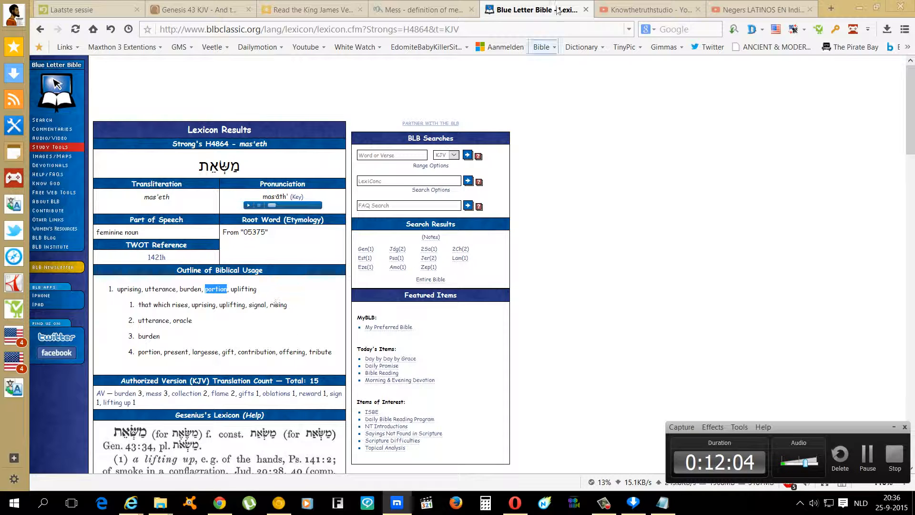
pyautogui.click(198, 9)
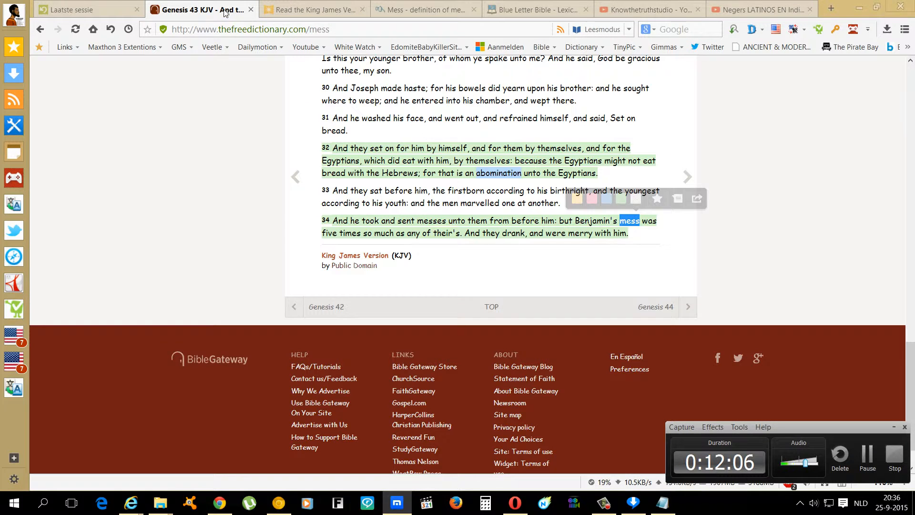